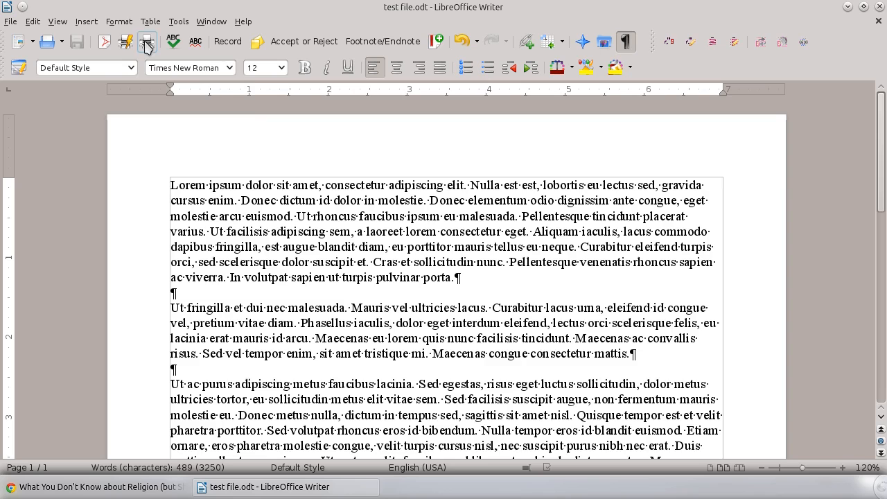
Set the Default page style's orientation to Landscape in the Page dialog
{"action": "left_click", "coordinate": [118, 21]}
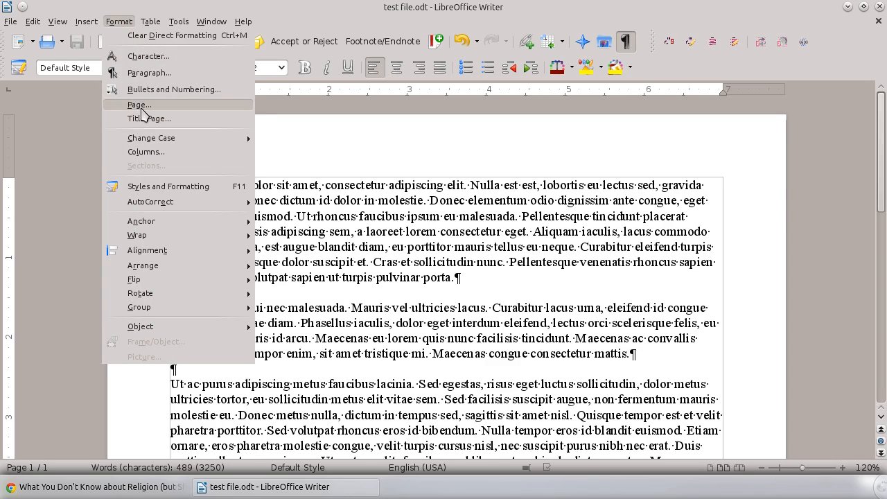
{"action": "left_click", "coordinate": [139, 105]}
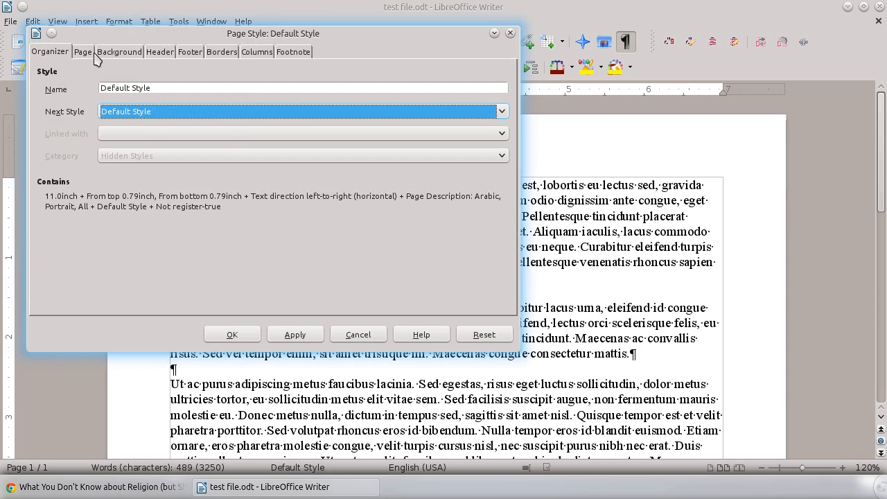
{"action": "left_click", "coordinate": [83, 52]}
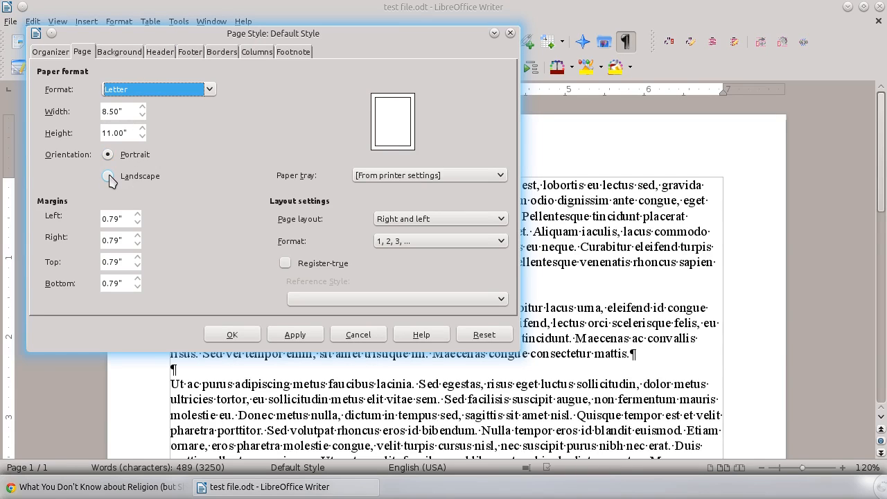
{"action": "left_click", "coordinate": [107, 175]}
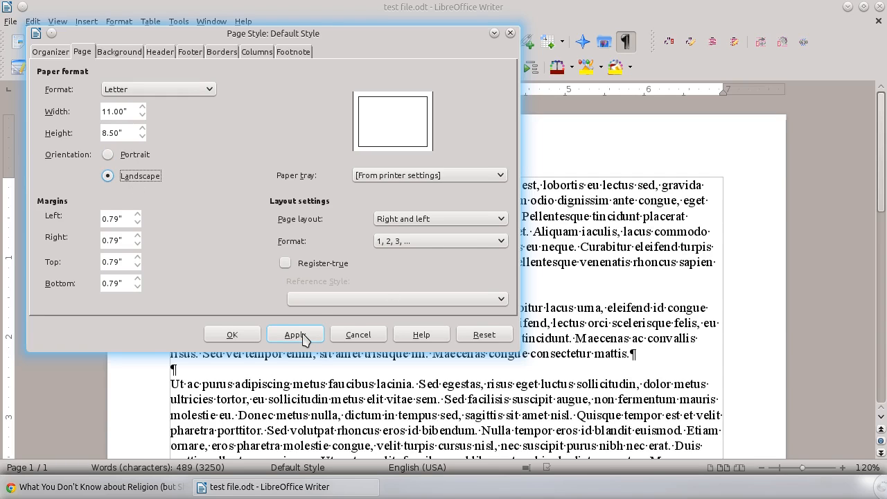
{"action": "left_click", "coordinate": [295, 334]}
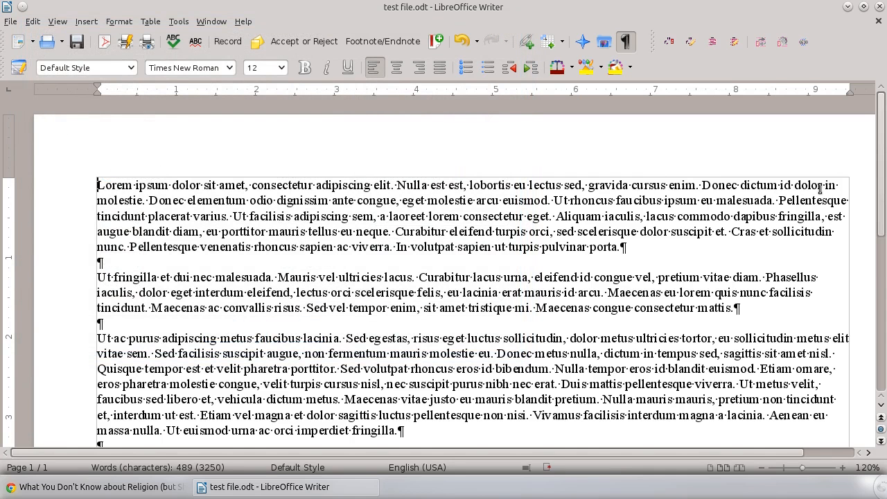
{"action": "mouse_move", "coordinate": [601, 143]}
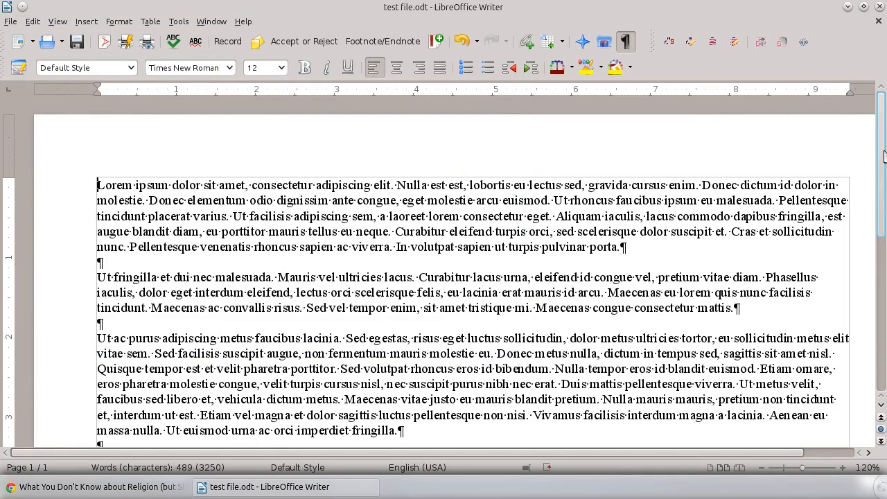
Scroll down and zoom out twice with the status bar slider
{"action": "scroll", "scroll_direction": "down", "scroll_amount": 3}
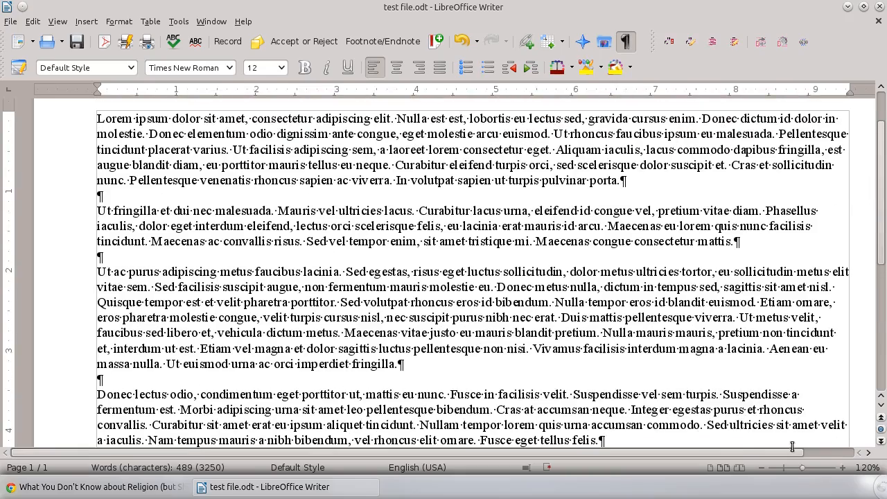
{"action": "left_click", "coordinate": [801, 467]}
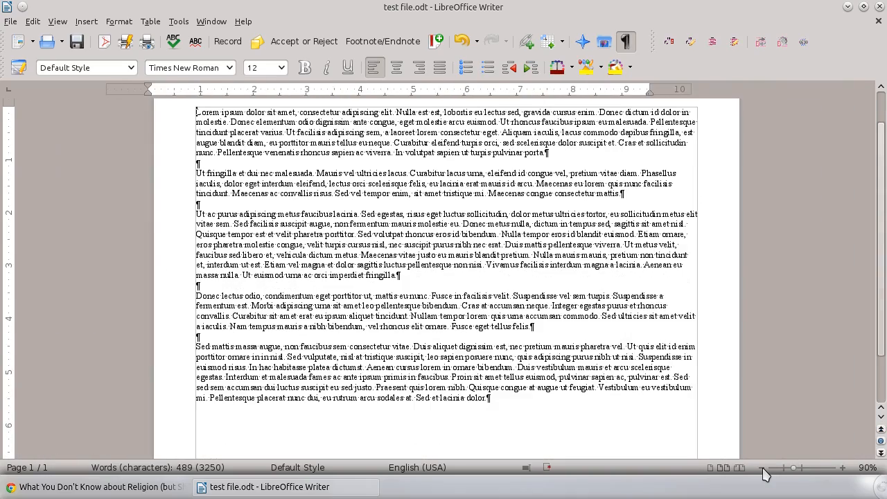
{"action": "left_click", "coordinate": [786, 467]}
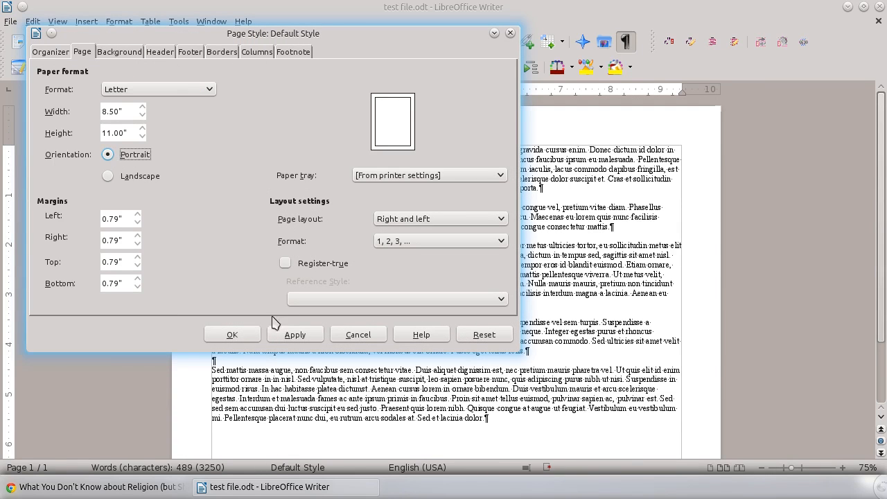
Confirm Portrait orientation in the Page Style dialog and scroll through the reflowed text
{"action": "left_click", "coordinate": [232, 334]}
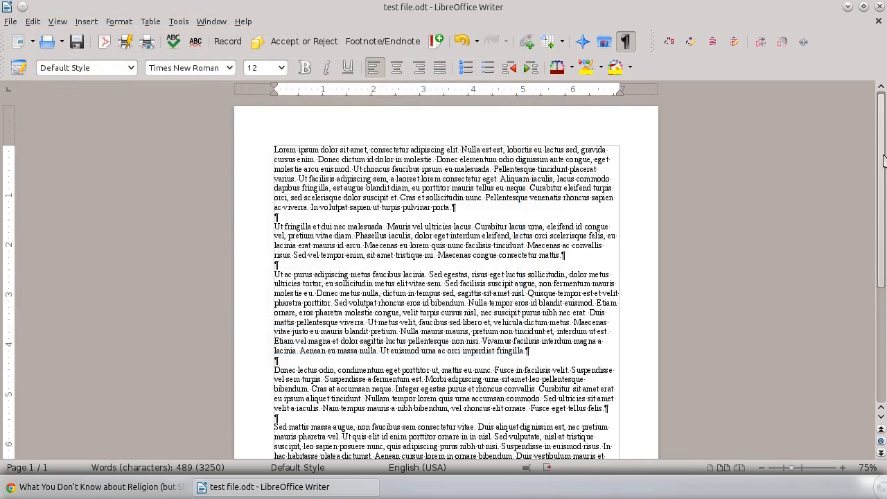
{"action": "scroll", "scroll_direction": "down", "scroll_amount": 3}
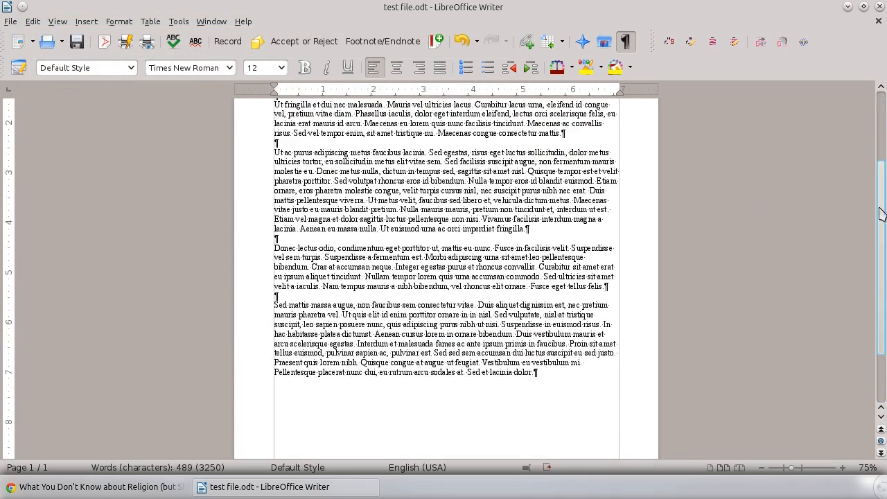
{"action": "scroll", "scroll_direction": "up", "scroll_amount": 3}
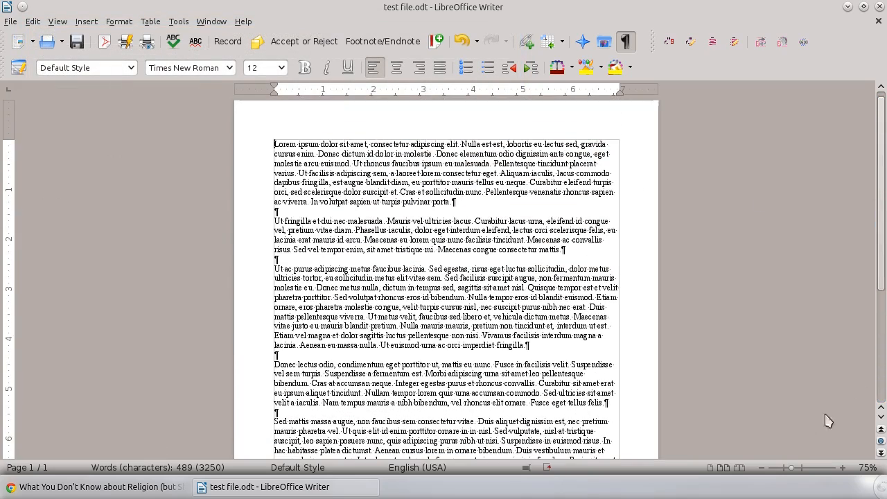
{"action": "mouse_move", "coordinate": [630, 361]}
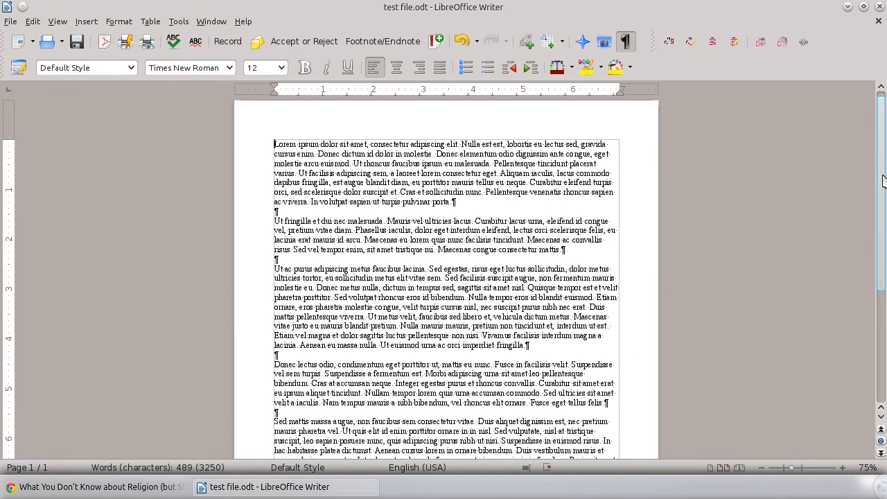
{"action": "scroll", "scroll_direction": "down", "scroll_amount": 3}
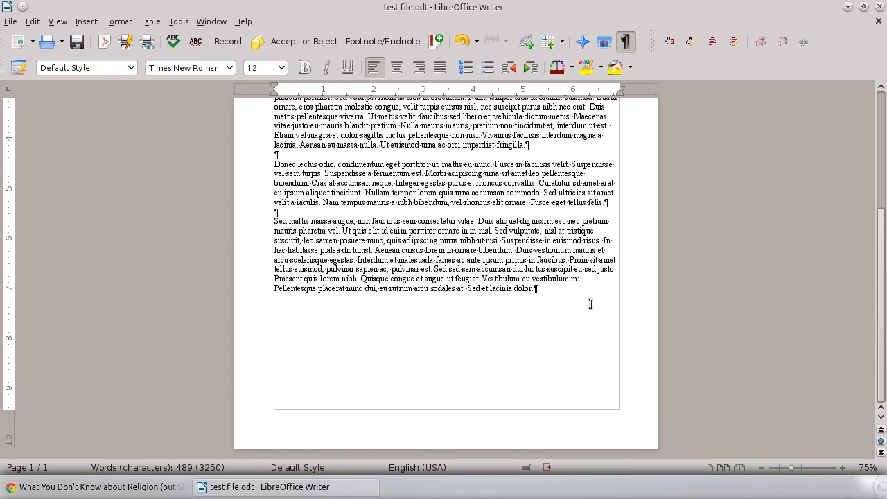
{"action": "mouse_move", "coordinate": [86, 21]}
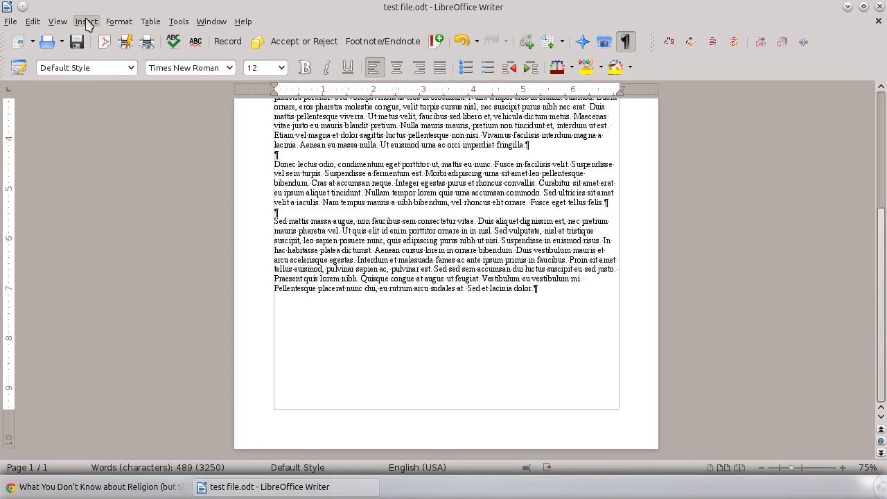
Insert a manual page break using the Landscape page style
{"action": "left_click", "coordinate": [86, 21]}
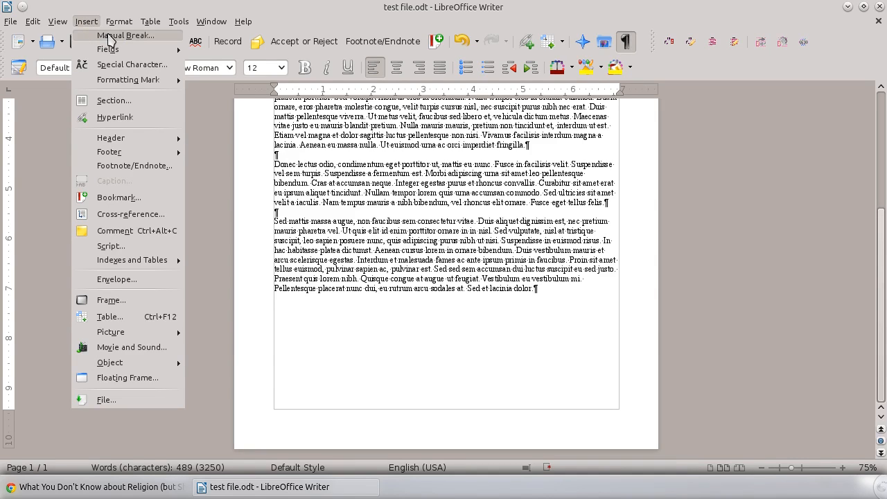
{"action": "left_click", "coordinate": [125, 36]}
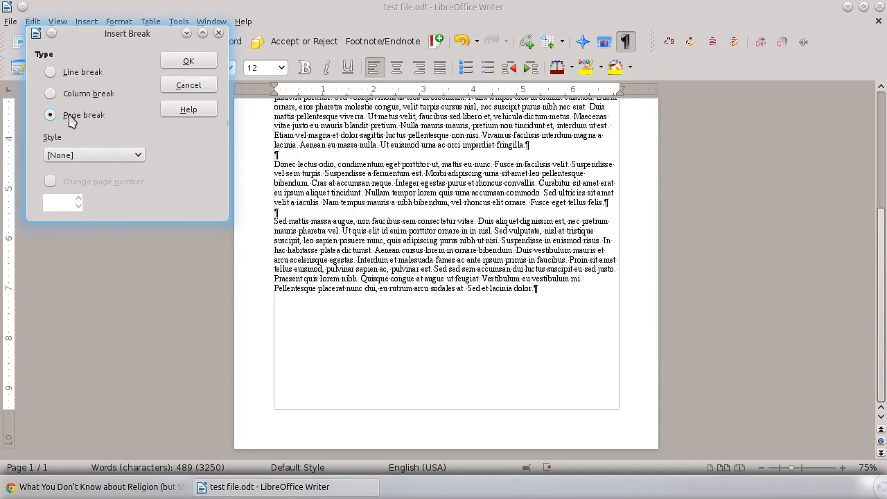
{"action": "mouse_move", "coordinate": [96, 114]}
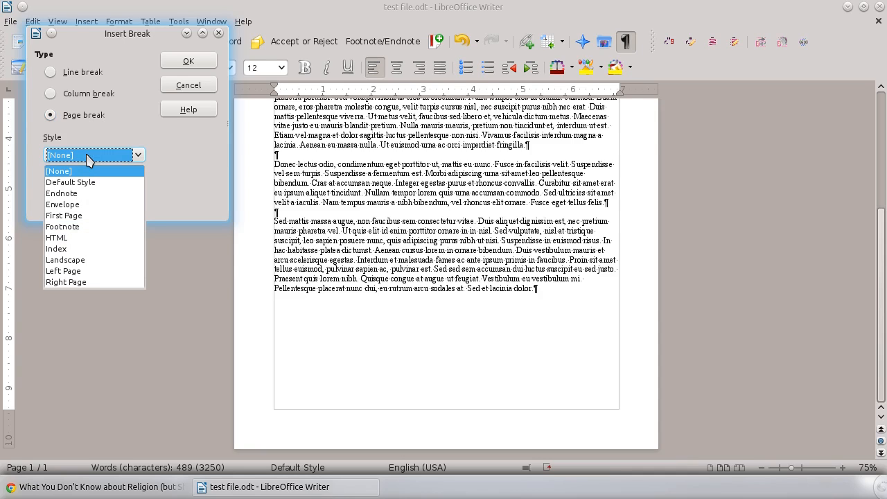
{"action": "mouse_move", "coordinate": [69, 249]}
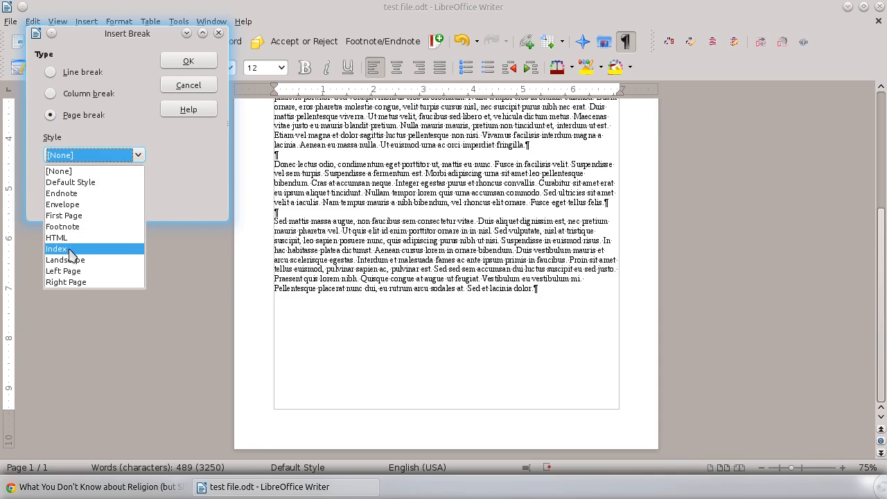
{"action": "mouse_move", "coordinate": [66, 260]}
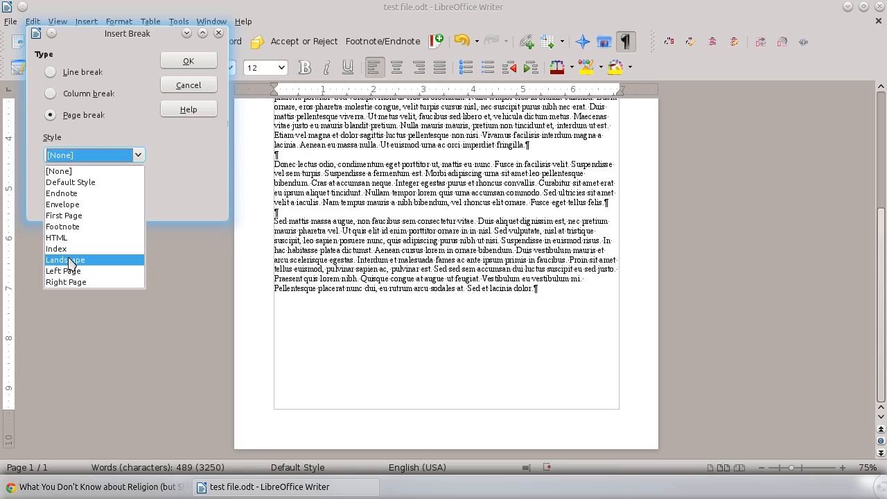
{"action": "left_click", "coordinate": [65, 259]}
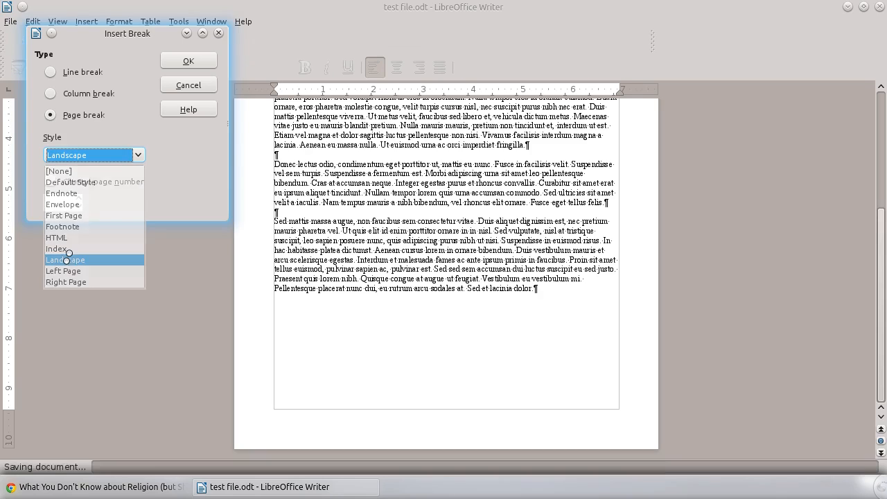
{"action": "left_click", "coordinate": [65, 259]}
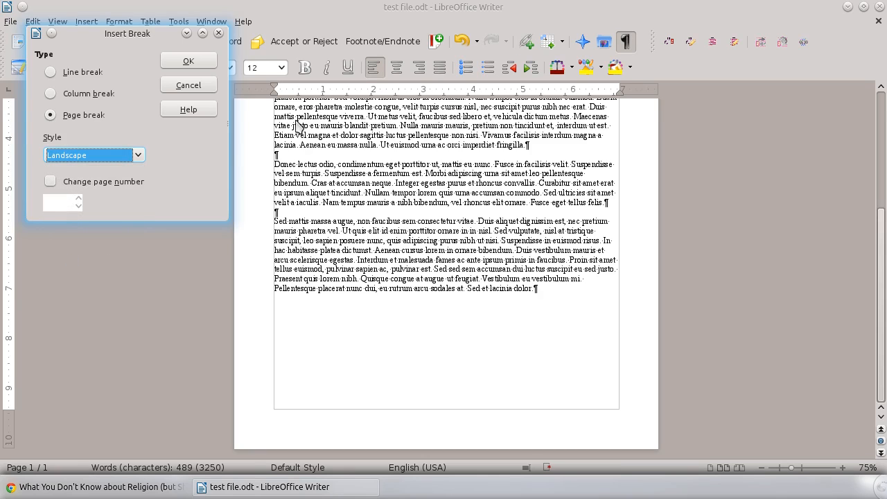
{"action": "mouse_move", "coordinate": [336, 272]}
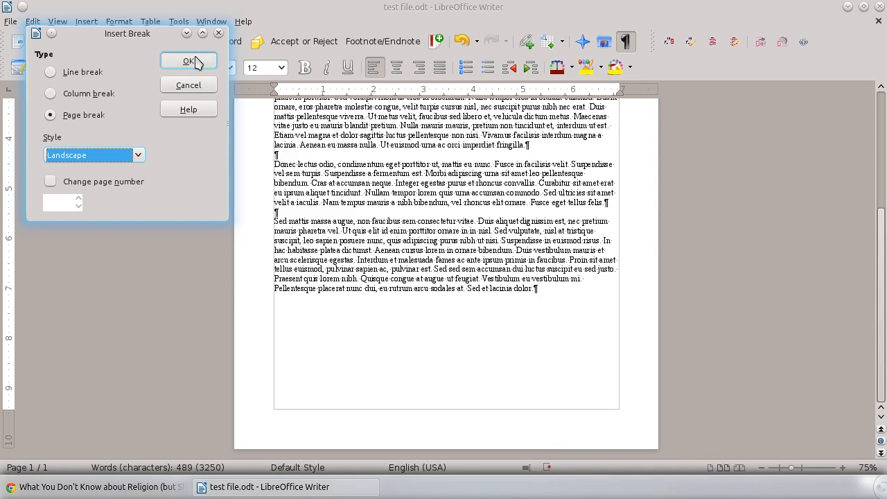
{"action": "left_click", "coordinate": [188, 60]}
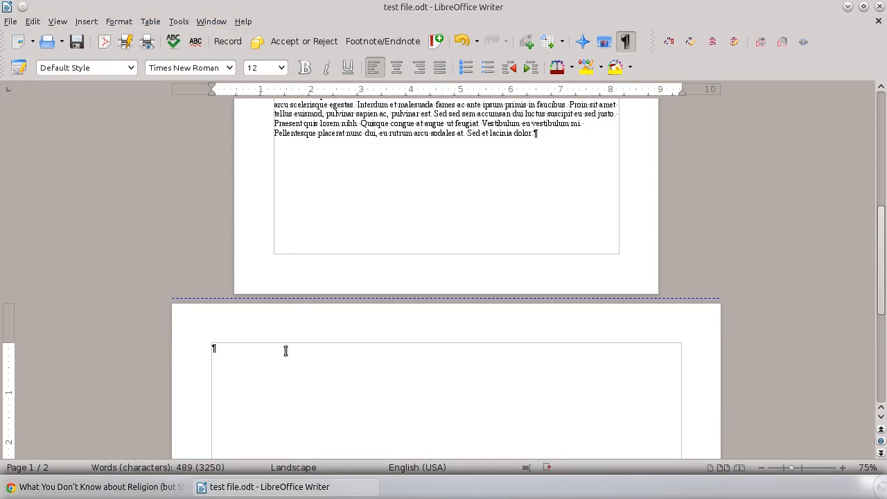
{"action": "mouse_move", "coordinate": [295, 358]}
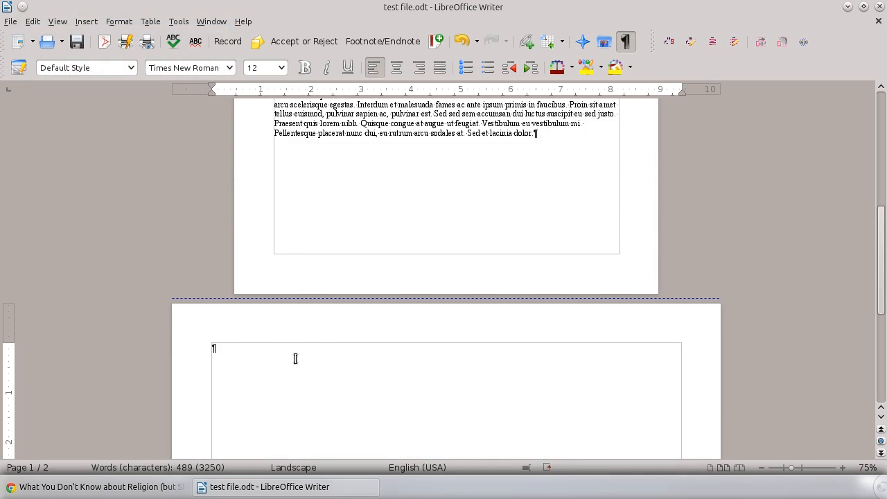
{"action": "mouse_move", "coordinate": [683, 365]}
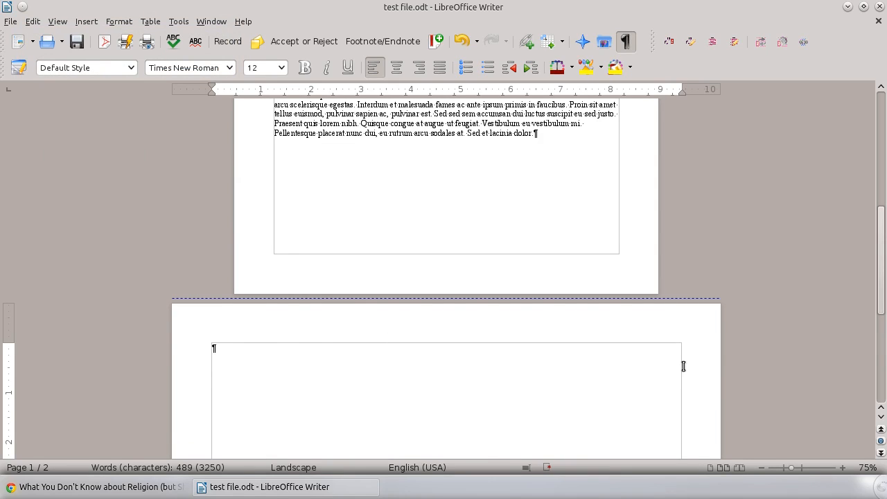
{"action": "mouse_move", "coordinate": [446, 376]}
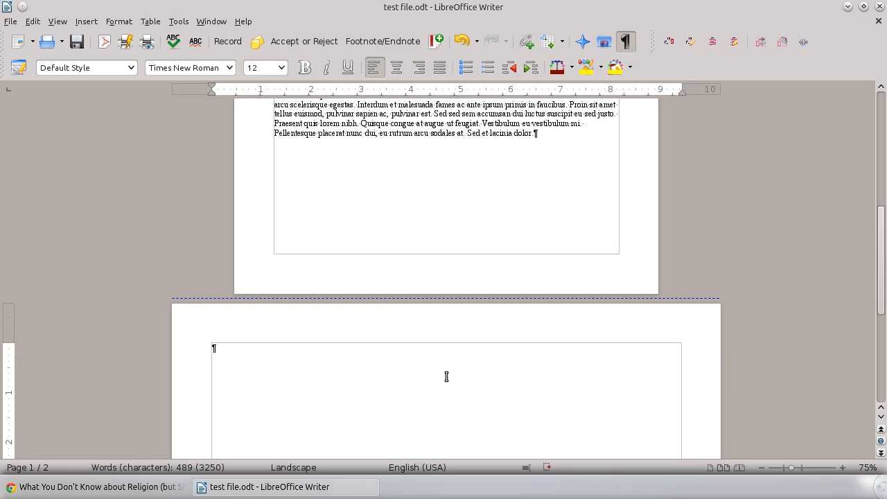
Type 'figure' on the landscape page and scroll to check both pages
{"action": "type", "text": "figure"}
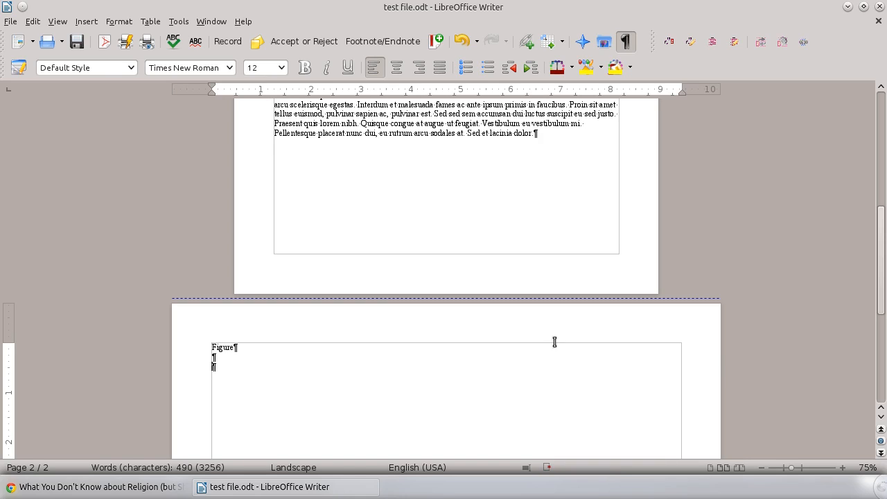
{"action": "scroll", "scroll_direction": "down", "scroll_amount": 3}
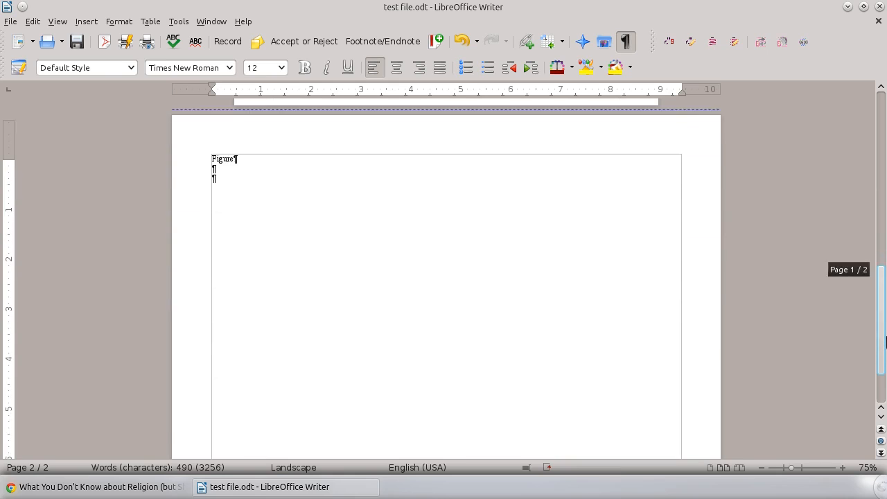
{"action": "scroll", "scroll_direction": "up", "scroll_amount": 3}
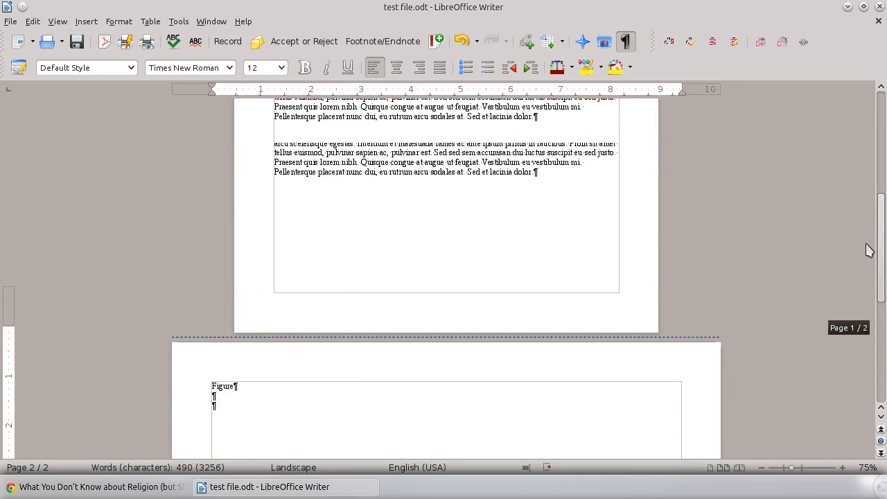
{"action": "scroll", "scroll_direction": "up", "scroll_amount": 3}
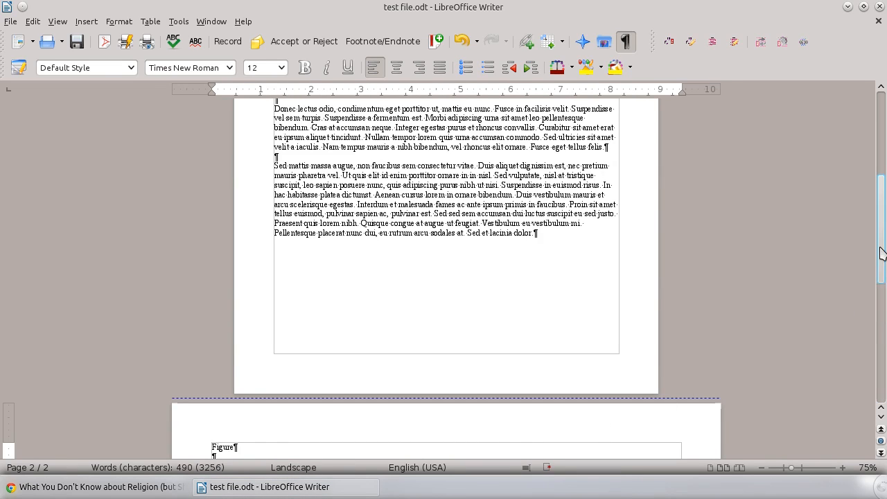
{"action": "scroll", "scroll_direction": "down", "scroll_amount": 3}
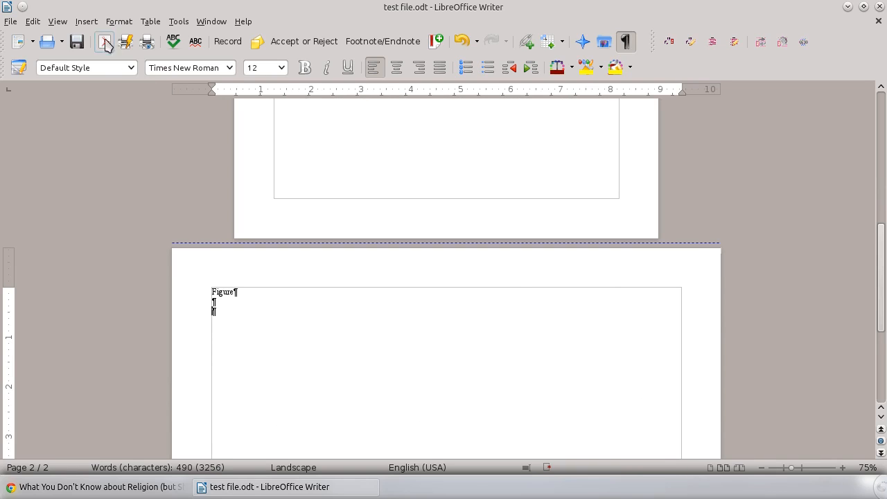
Insert a manual page break using Default Style after the landscape page
{"action": "left_click", "coordinate": [86, 21]}
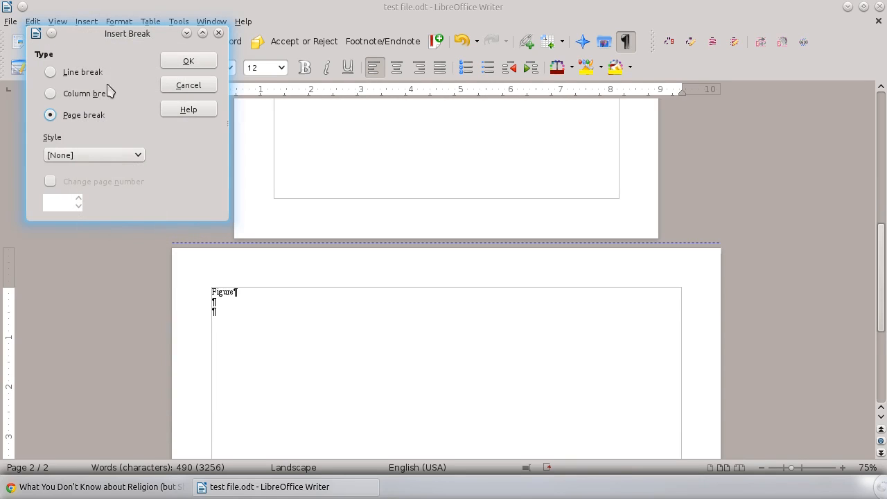
{"action": "left_click", "coordinate": [137, 155]}
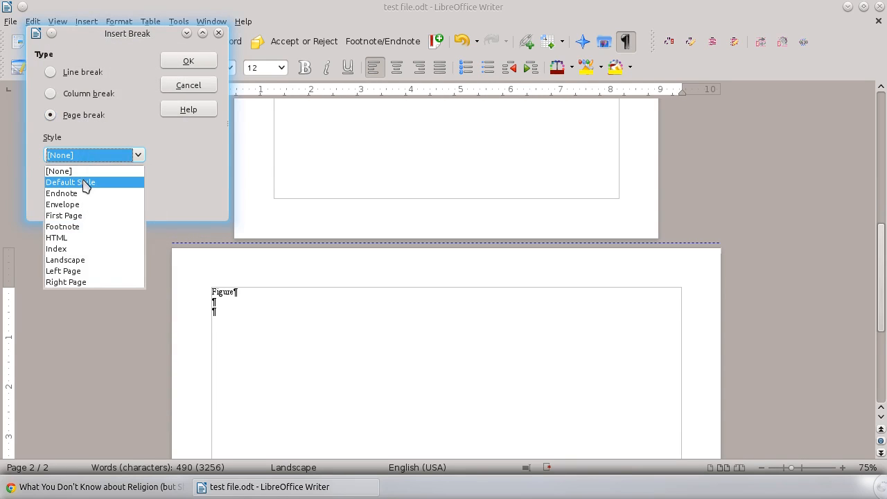
{"action": "left_click", "coordinate": [70, 182]}
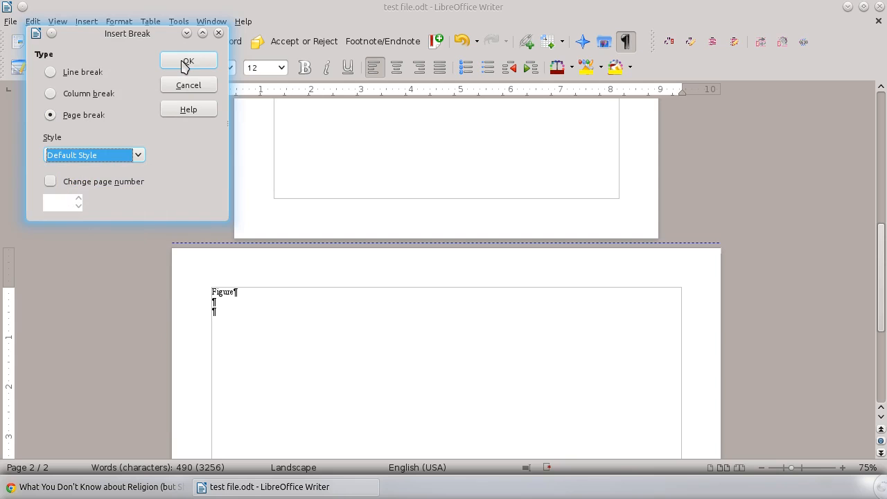
{"action": "left_click", "coordinate": [187, 61]}
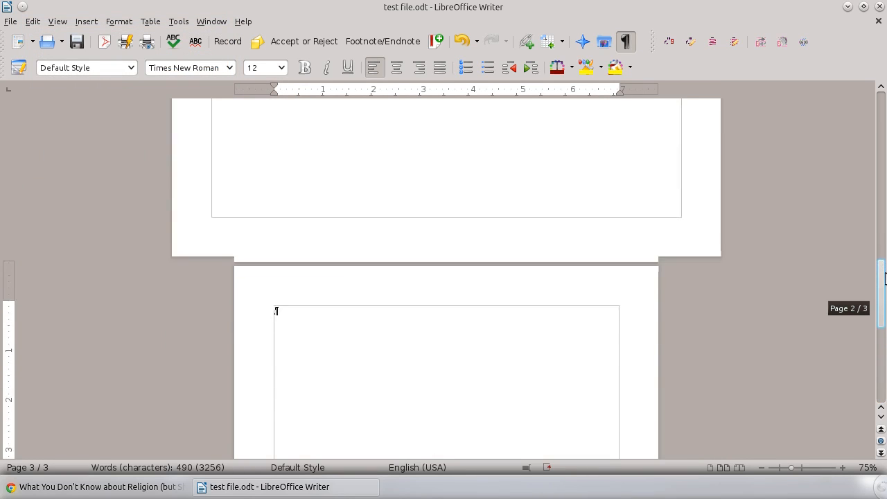
{"action": "scroll", "scroll_direction": "up", "scroll_amount": 3}
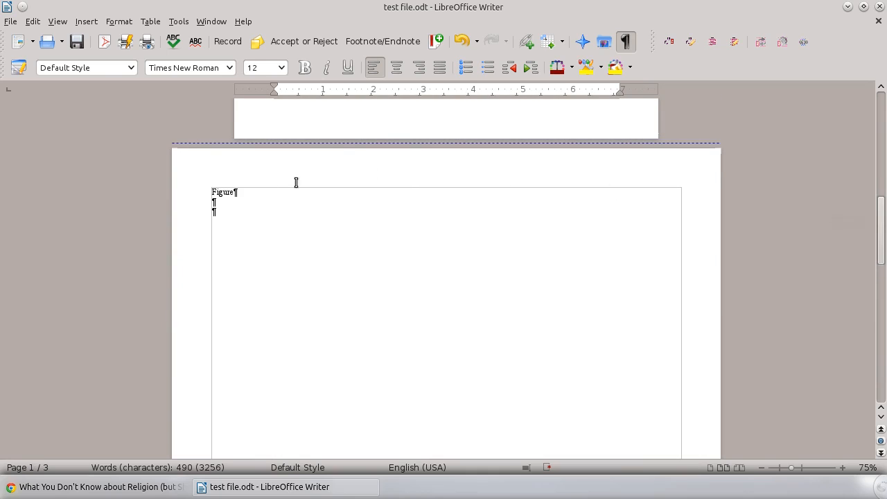
{"action": "mouse_move", "coordinate": [289, 344]}
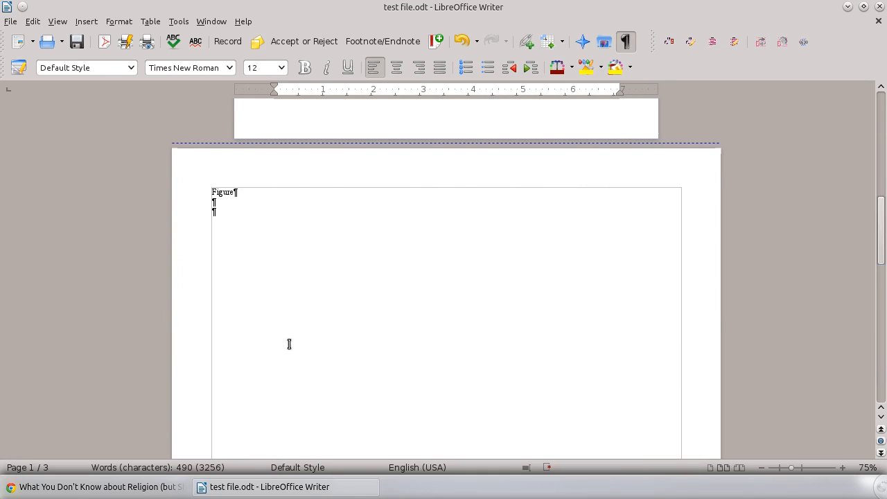
{"action": "mouse_move", "coordinate": [878, 260]}
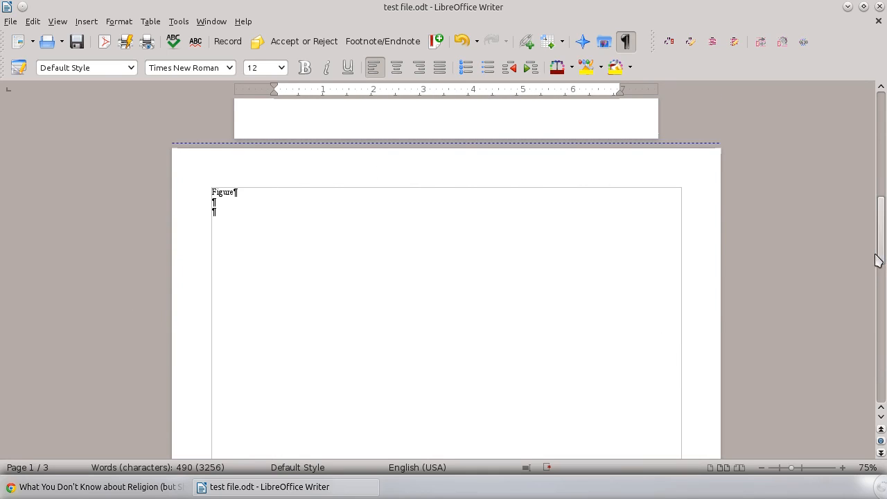
{"action": "scroll", "scroll_direction": "down", "scroll_amount": 3}
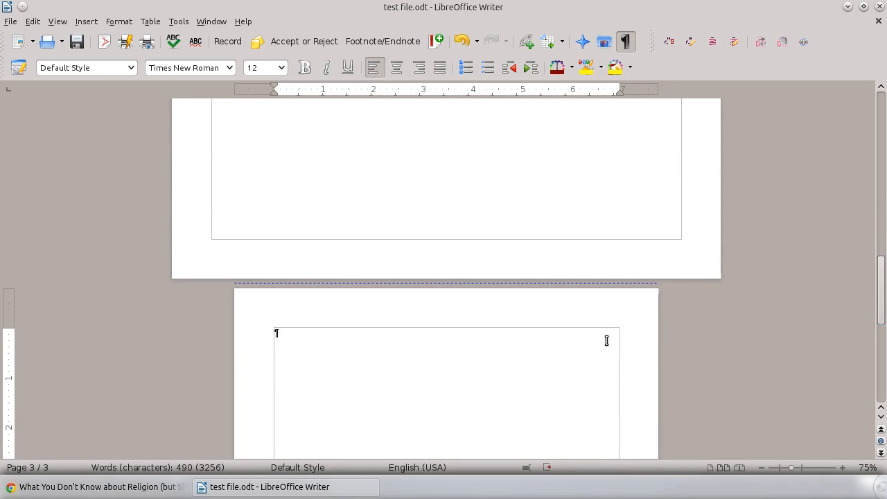